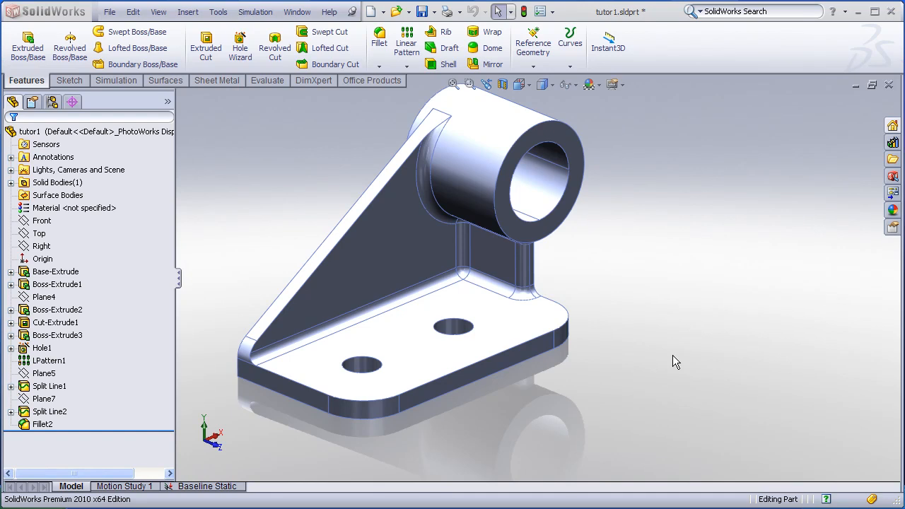
mouse_move(587, 410)
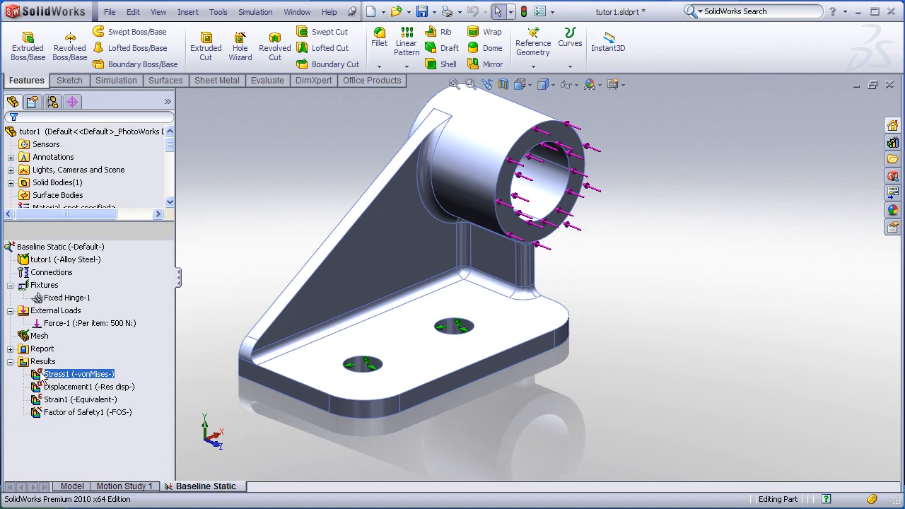
Show the Stress1 von Mises plot on the bracket from the Results folder.
double_click(79, 374)
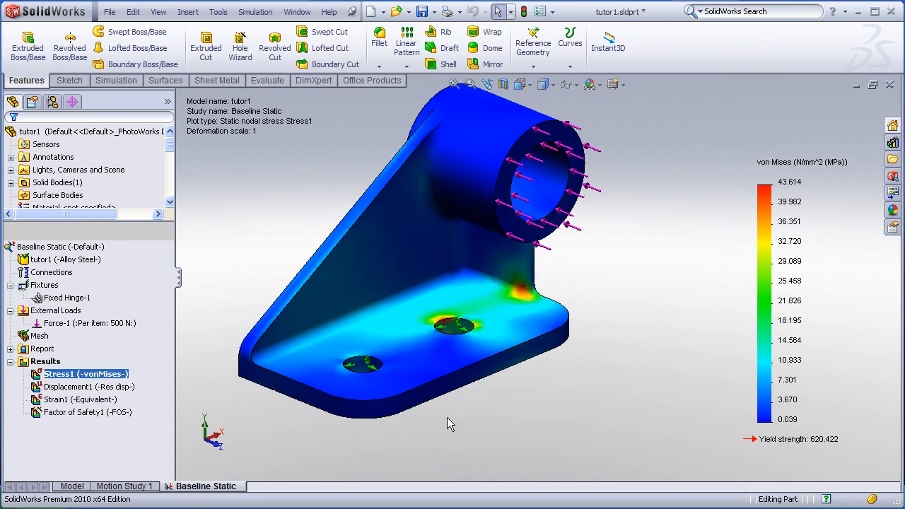
mouse_move(531, 419)
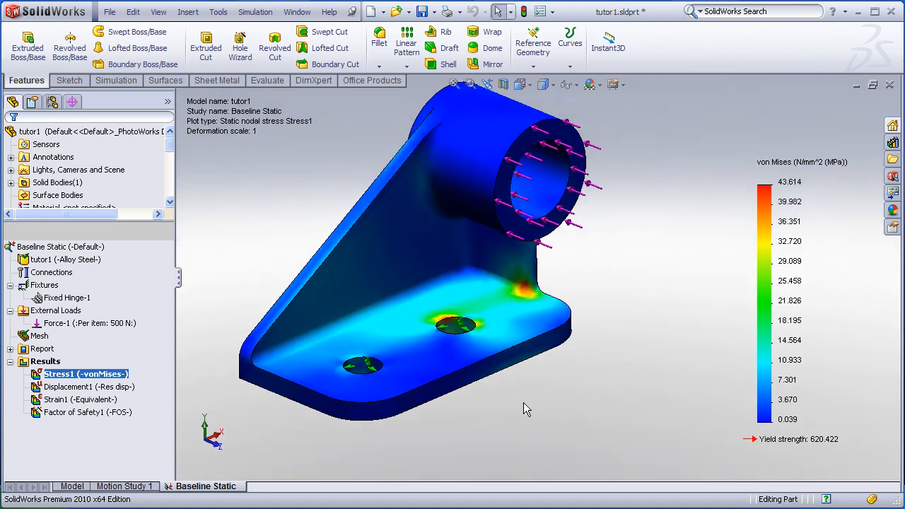
mouse_move(563, 409)
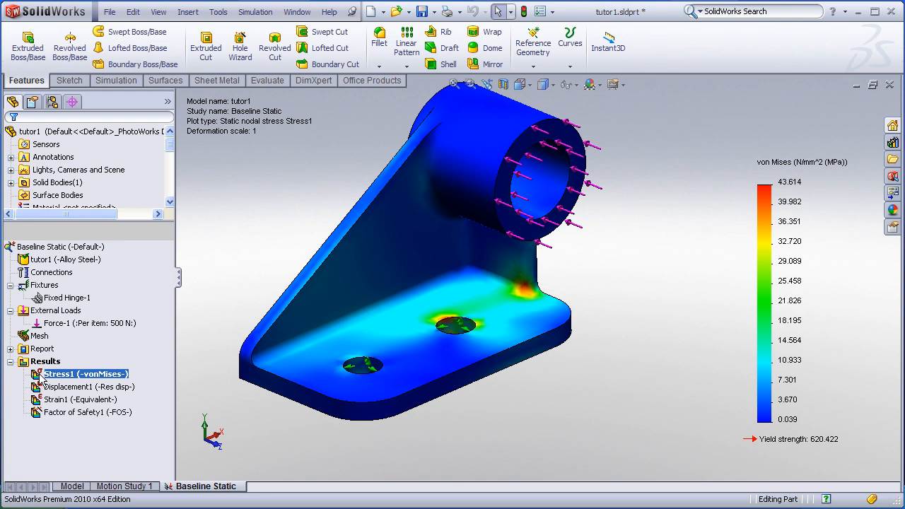
Start iso clipping on Stress1 and sweep the threshold between roughly 9.6 MPa and the peak.
right_click(86, 374)
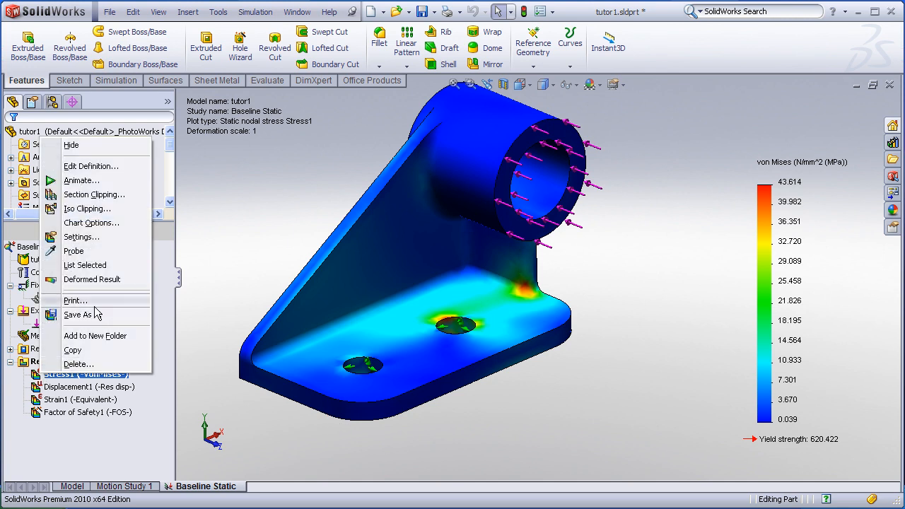
left_click(88, 209)
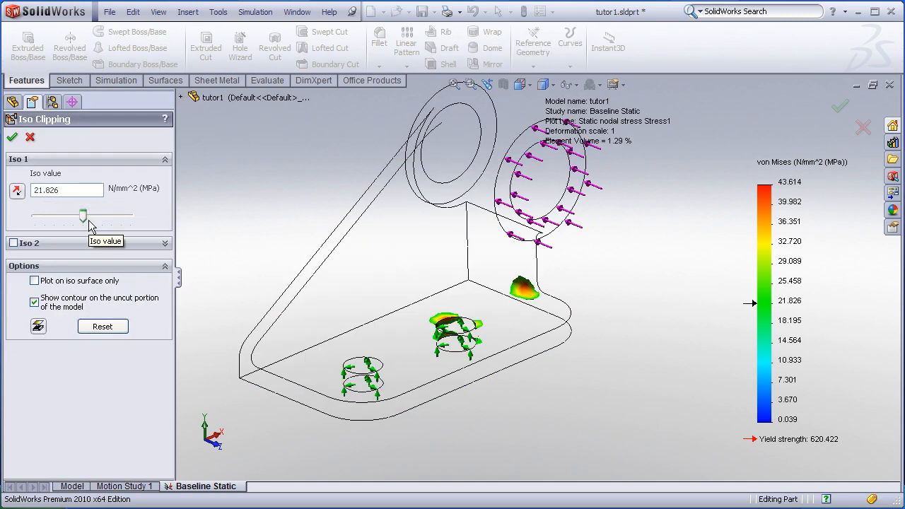
left_click_drag(83, 215, 57, 215)
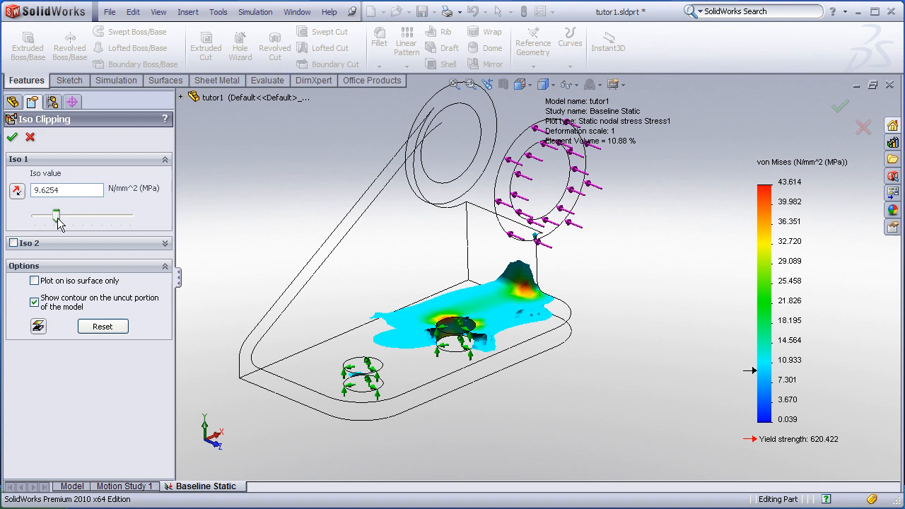
left_click_drag(56, 215, 126, 215)
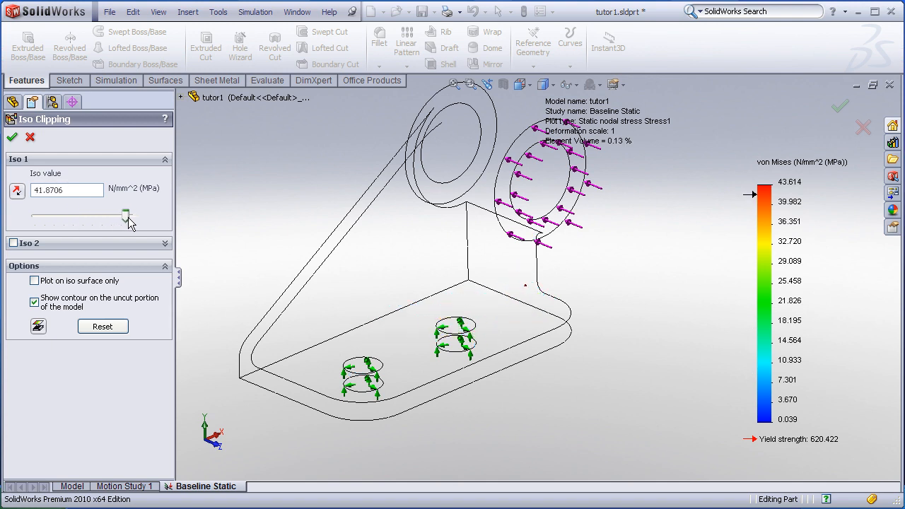
left_click_drag(126, 215, 86, 215)
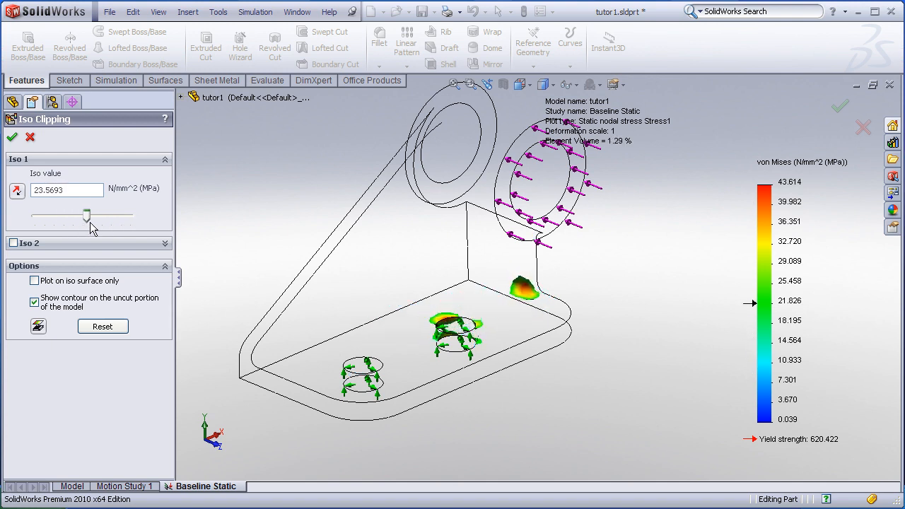
left_click_drag(86, 215, 67, 215)
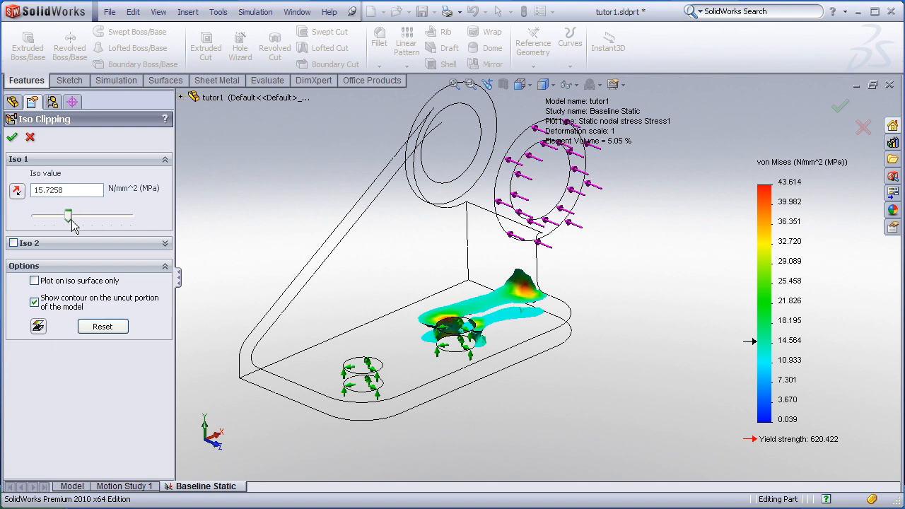
Settle the iso threshold near the peak, fine-tuning it to about 42.3 MPa.
left_click_drag(68, 215, 102, 215)
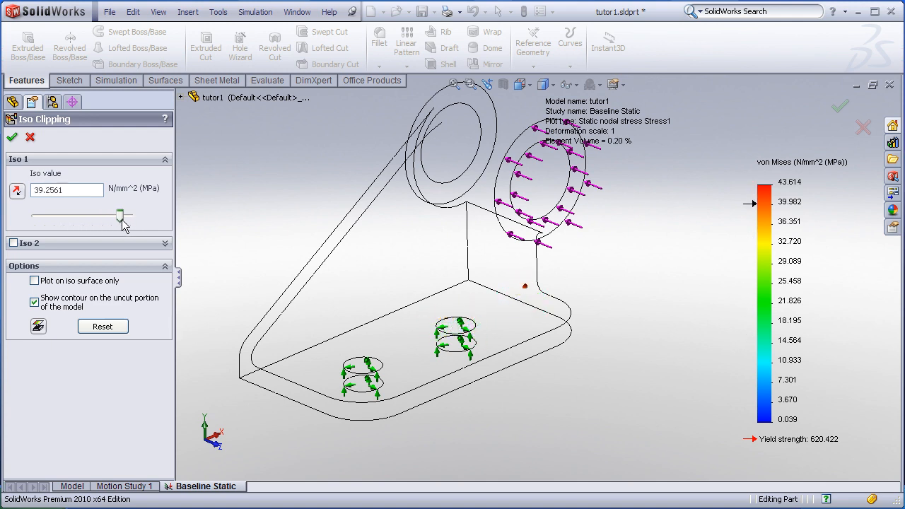
left_click_drag(102, 215, 108, 215)
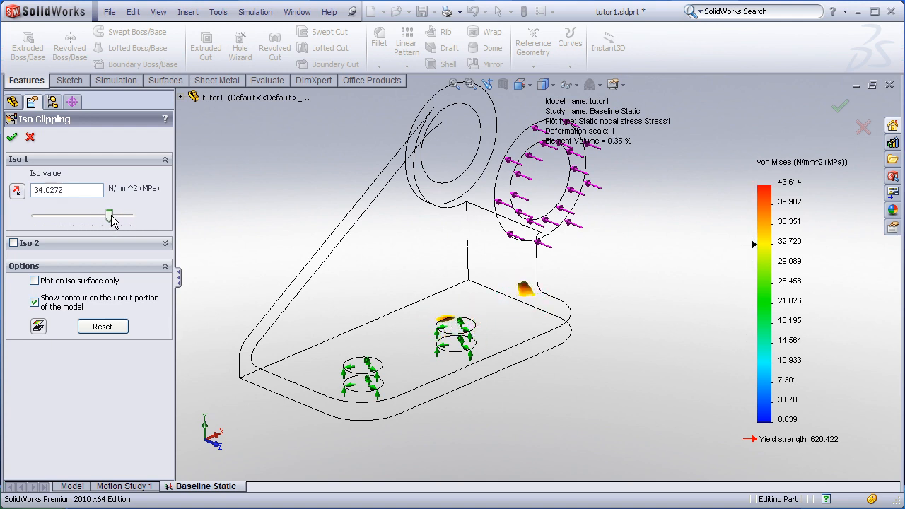
left_click_drag(110, 216, 131, 215)
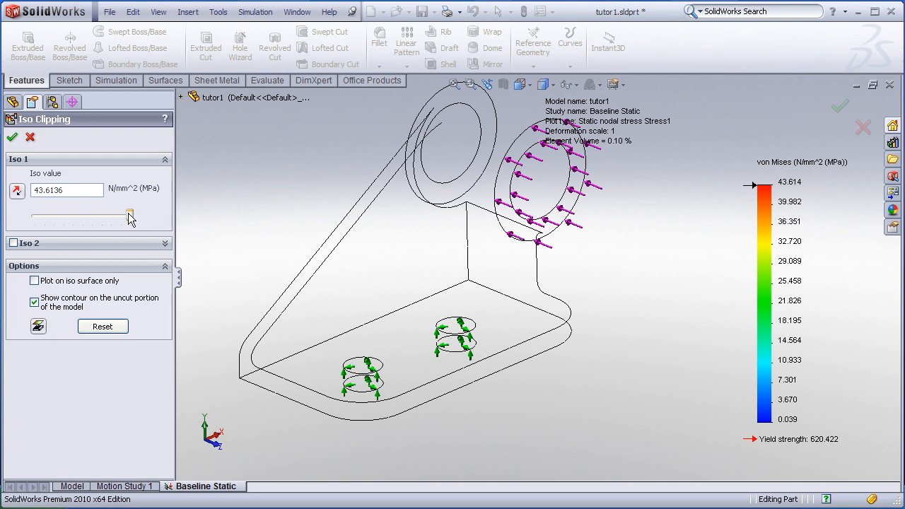
left_click_drag(127, 215, 126, 215)
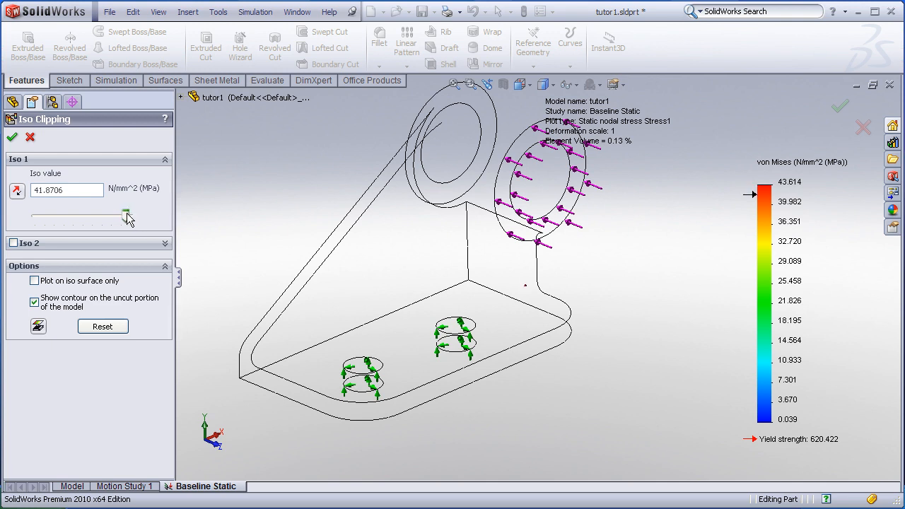
left_click_drag(124, 215, 128, 215)
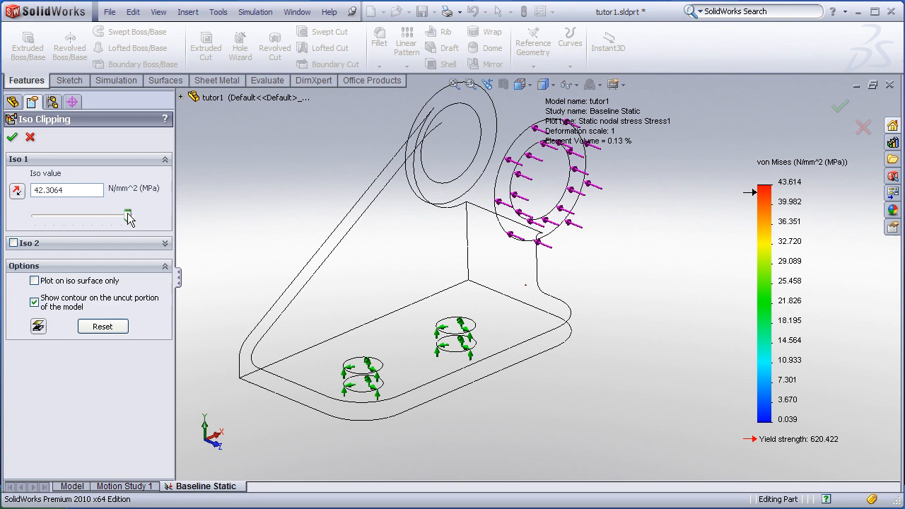
left_click_drag(127, 215, 130, 215)
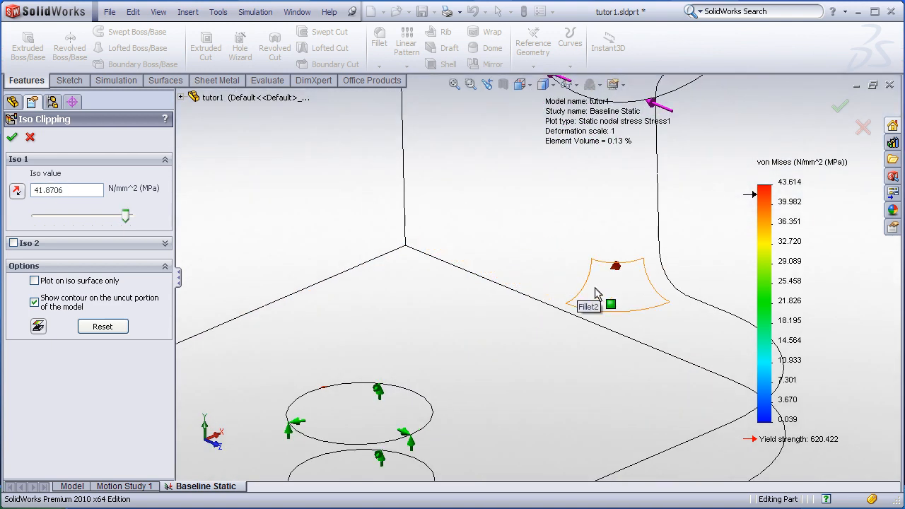
Nudge the iso threshold to about 41.4 MPa, then drop it to about 19 MPa around the fillet.
left_click_drag(126, 215, 126, 215)
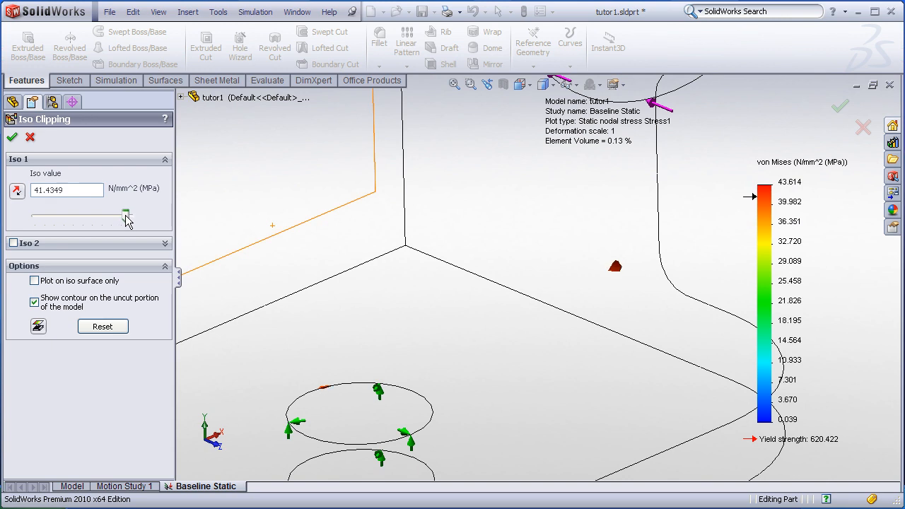
left_click_drag(126, 216, 77, 216)
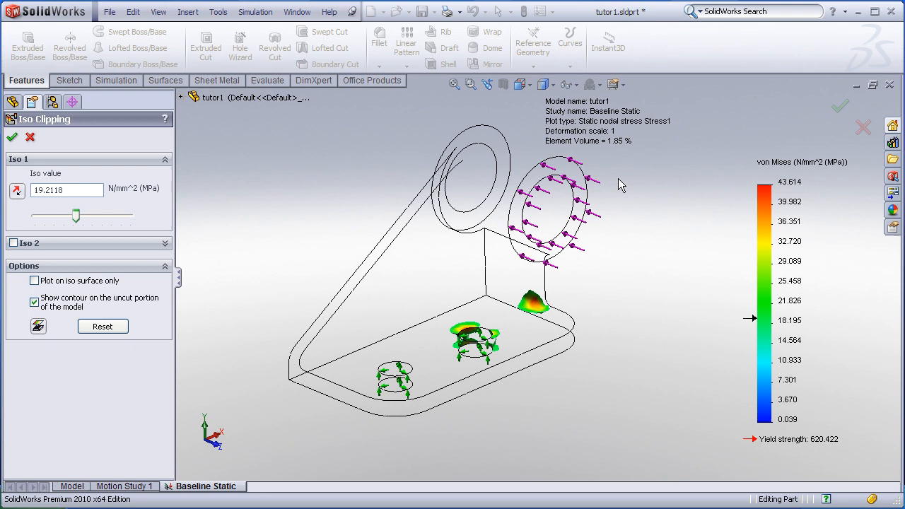
mouse_move(633, 248)
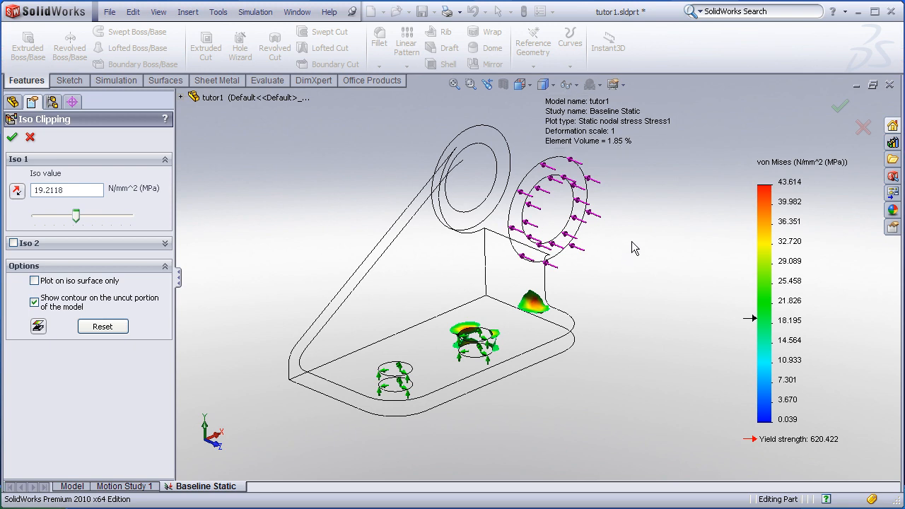
mouse_move(625, 146)
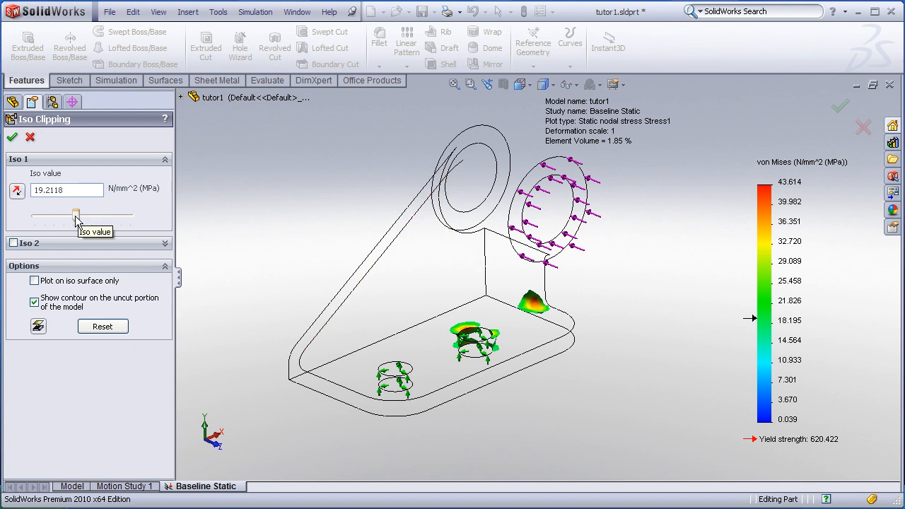
Lower the iso threshold through 6.6 MPa to about 2.2 MPa so most contours reappear.
left_click_drag(77, 215, 48, 215)
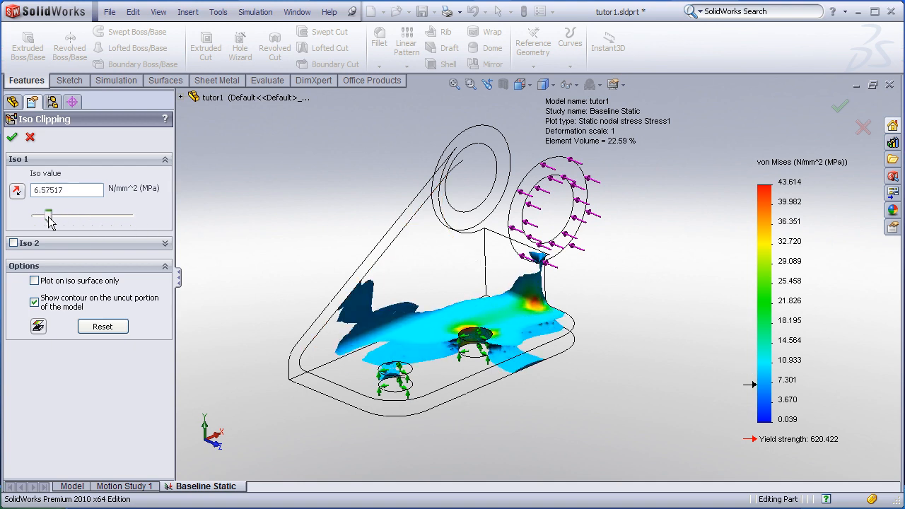
left_click_drag(48, 215, 39, 215)
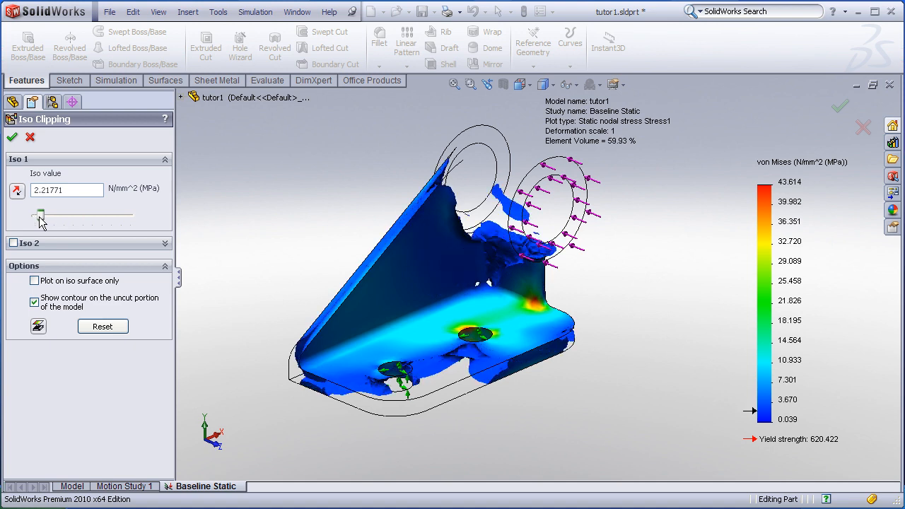
mouse_move(629, 144)
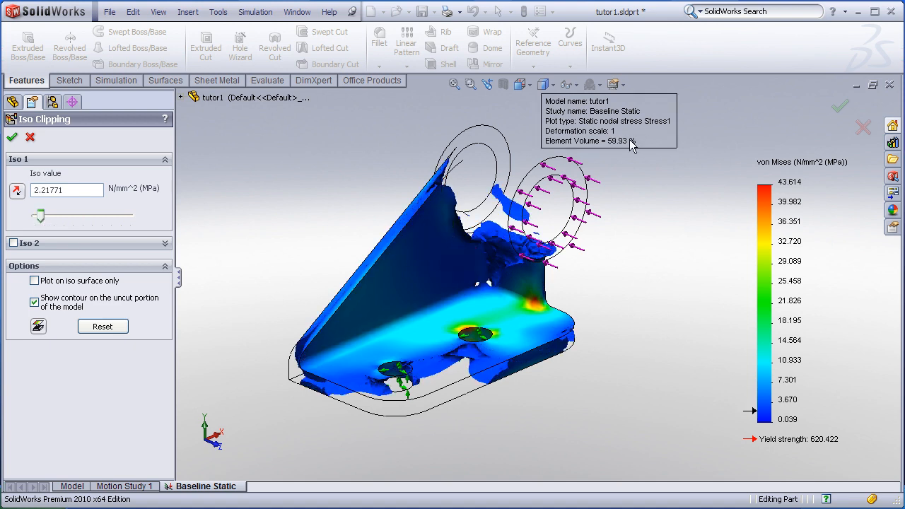
left_click_drag(40, 215, 43, 217)
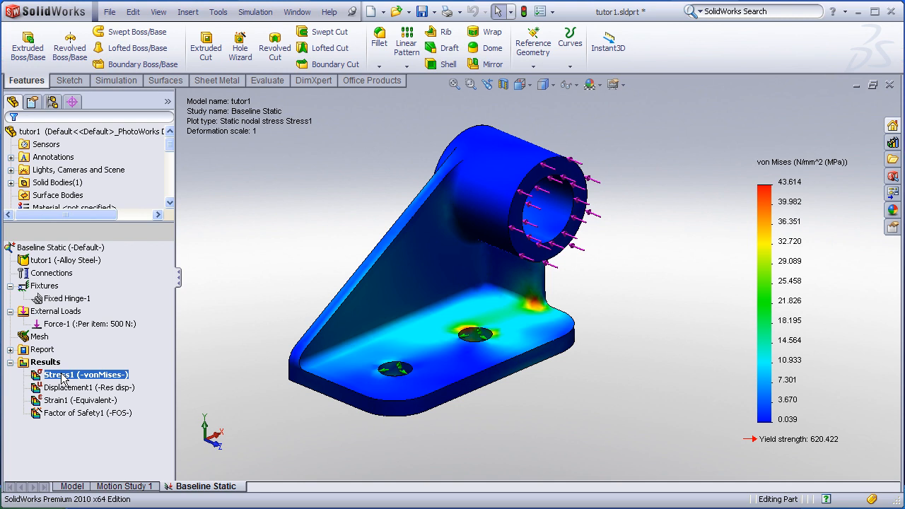
Bring up the Stress1 plot's actions with the full unclipped contour shown.
right_click(84, 374)
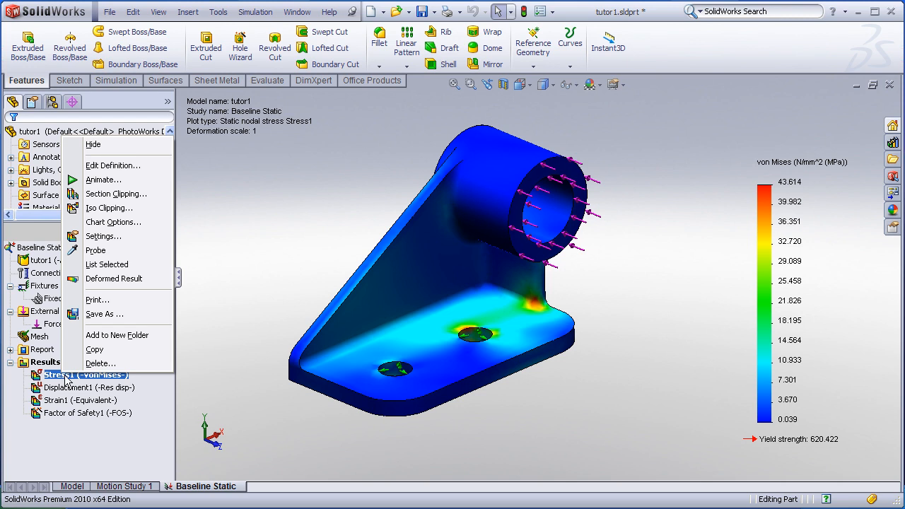
Section-clip the stress plot on a Front-parallel plane offset to about -38.5 mm.
left_click(116, 193)
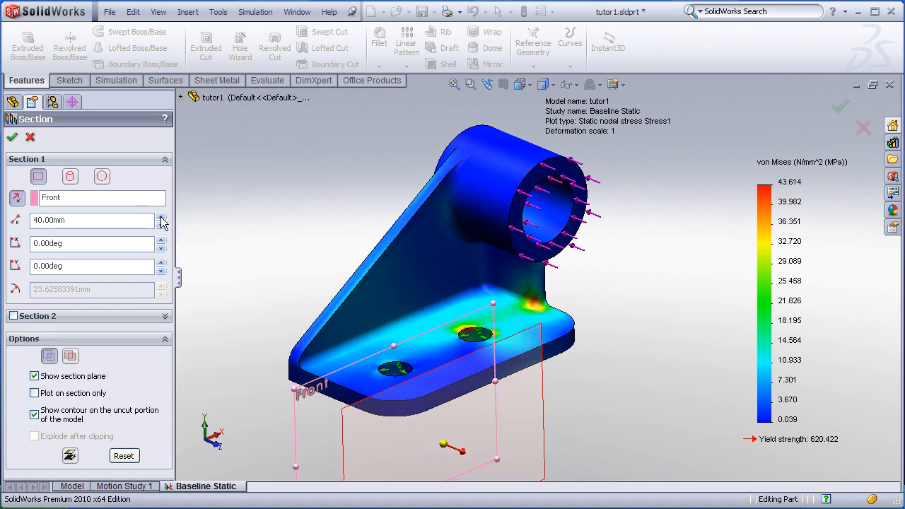
left_click(162, 223)
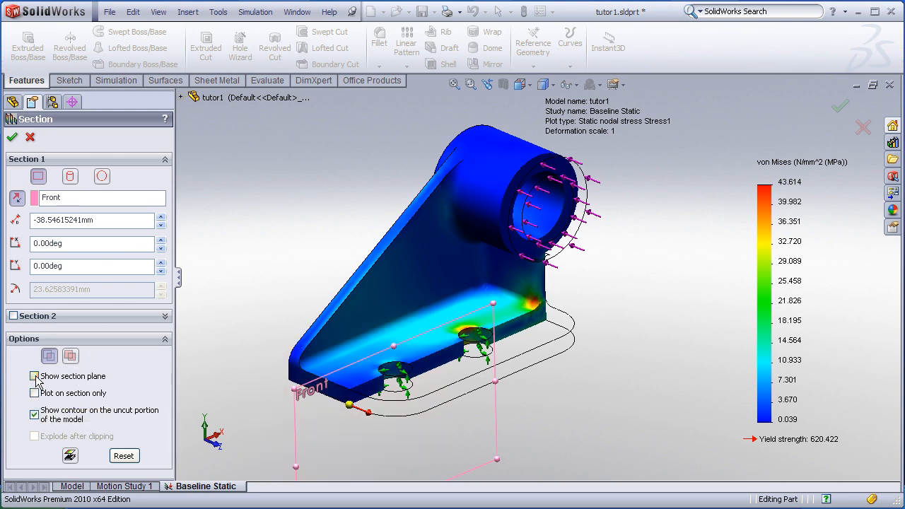
Toggle Plot on section only and uncut-portion contour off and back on, then enable Section 2.
left_click(34, 393)
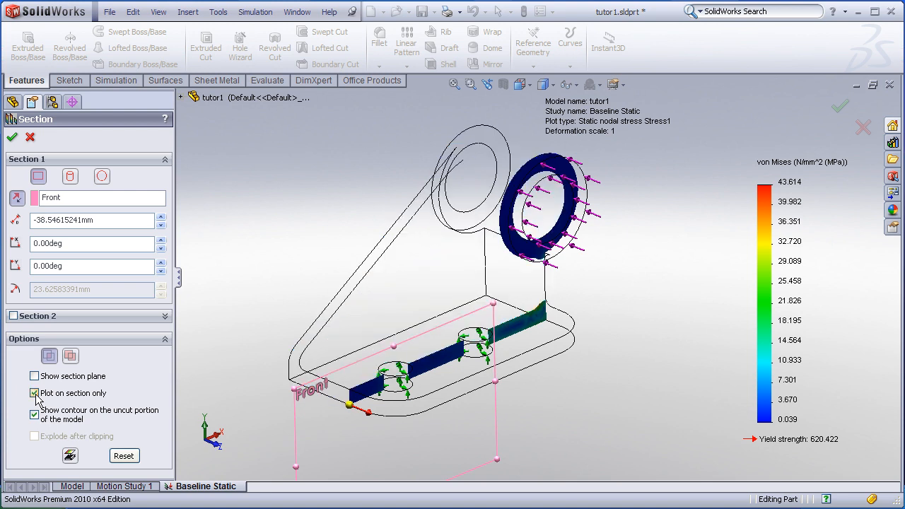
left_click(34, 393)
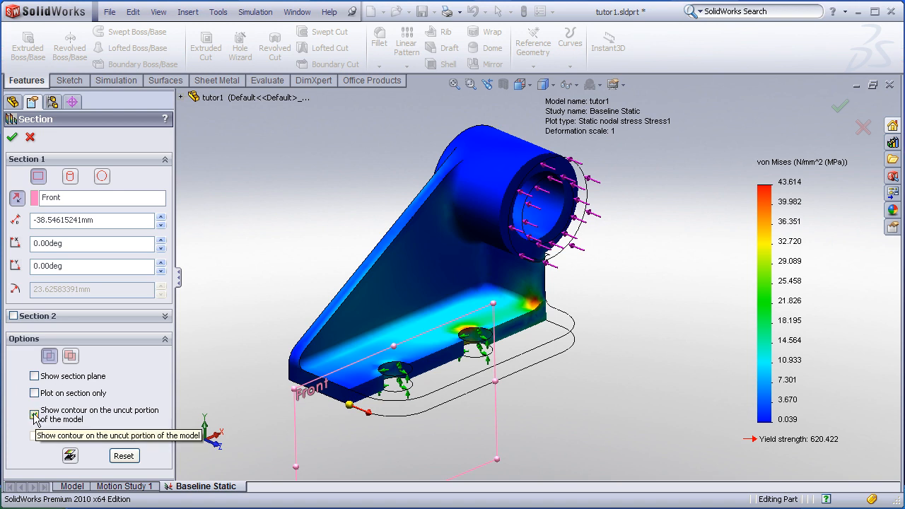
left_click(34, 416)
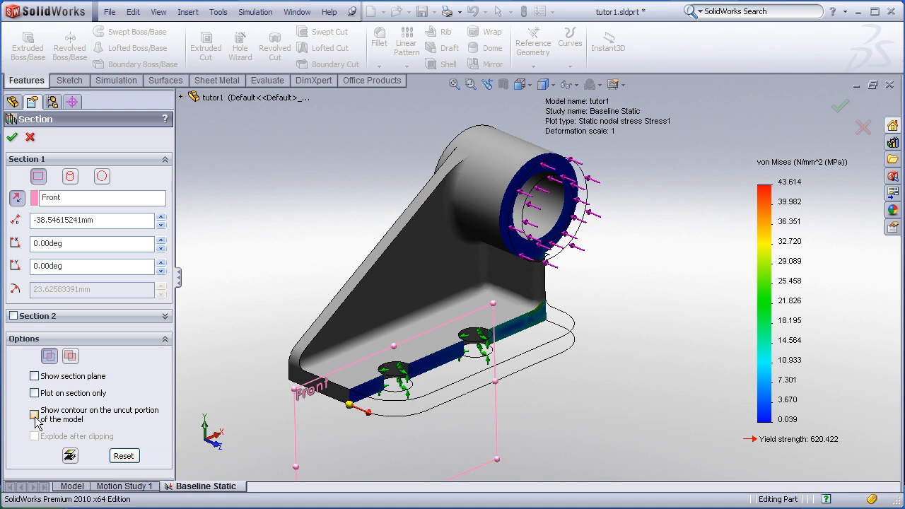
left_click(34, 415)
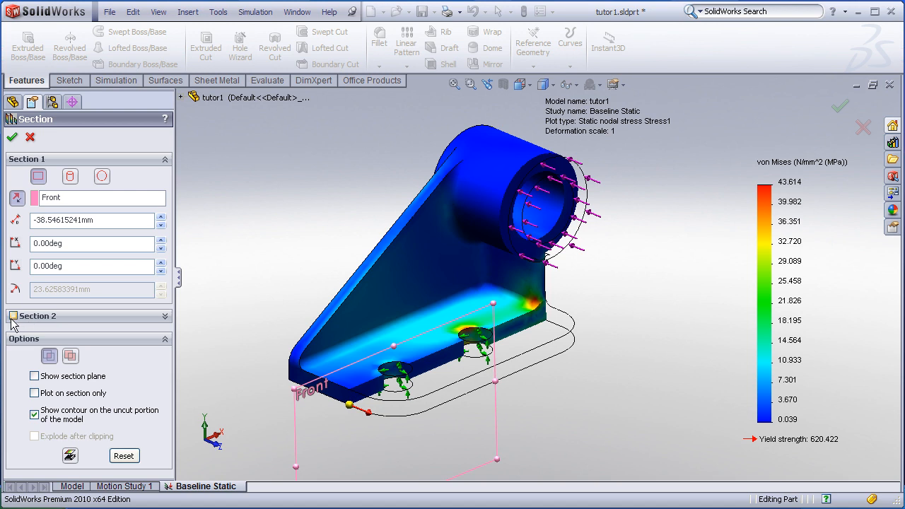
left_click(38, 315)
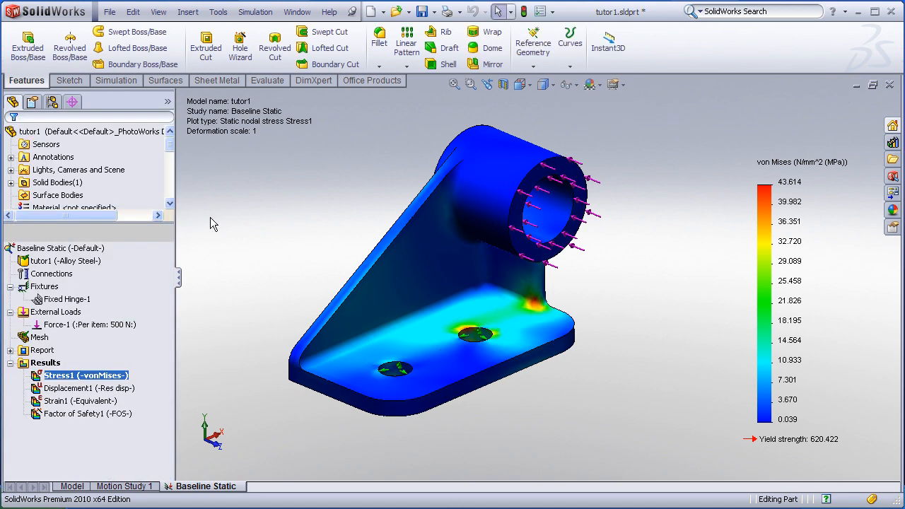
mouse_move(228, 277)
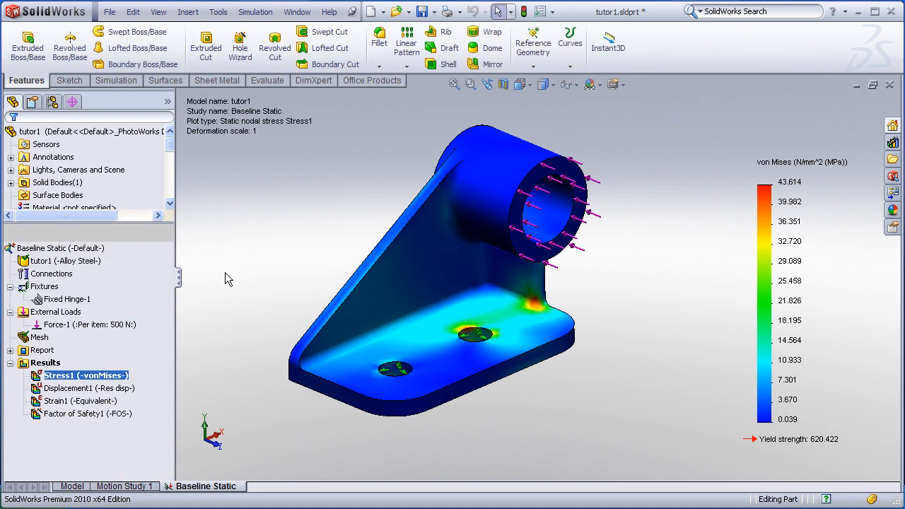
mouse_move(195, 359)
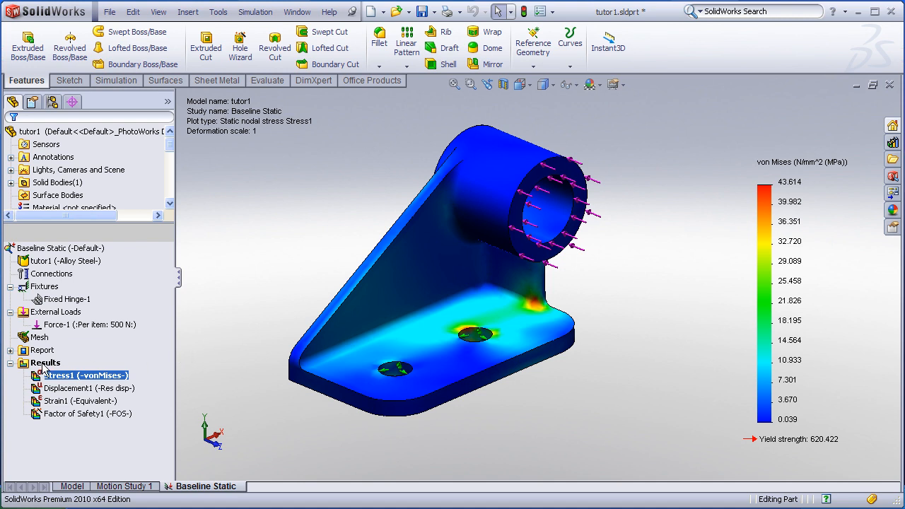
mouse_move(48, 374)
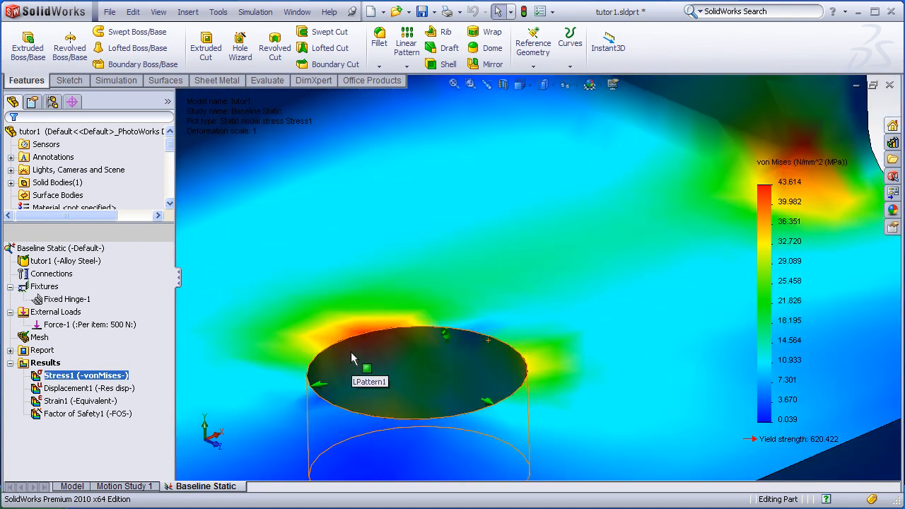
Start the Probe Result tool on the Stress1 von Mises plot.
right_click(45, 362)
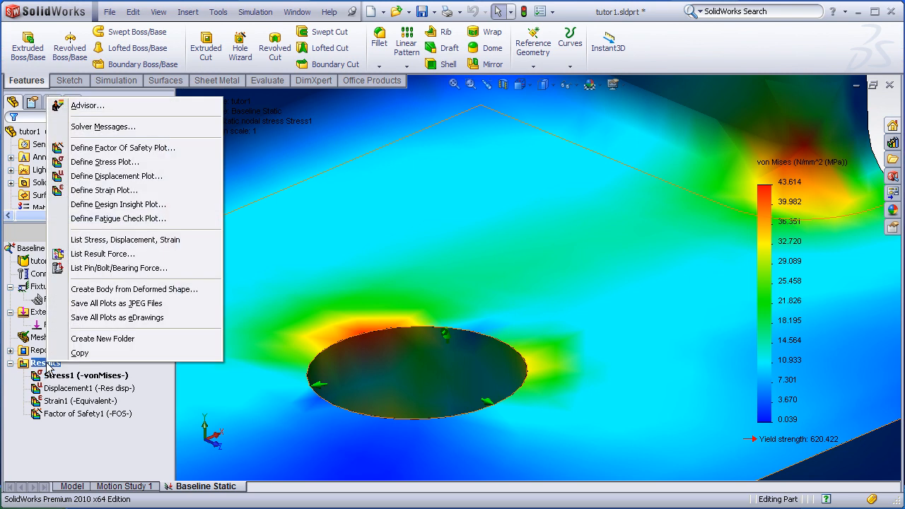
right_click(88, 376)
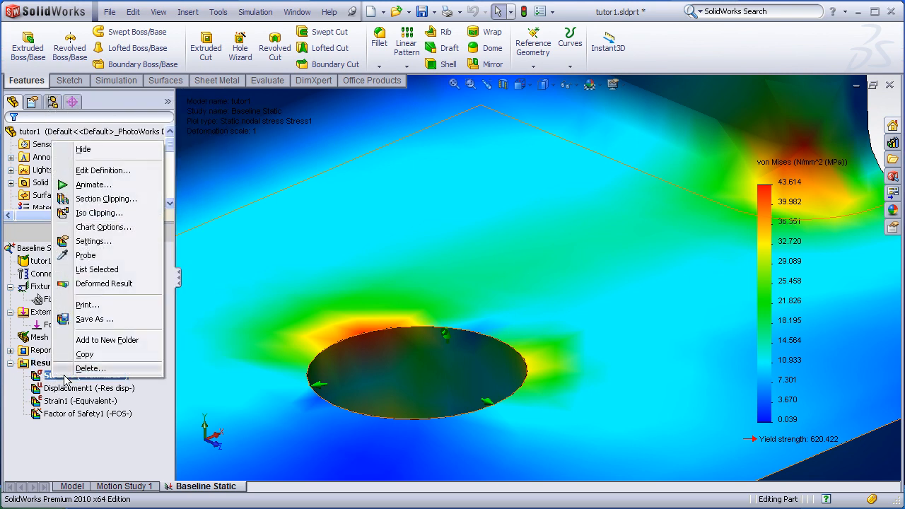
left_click(85, 255)
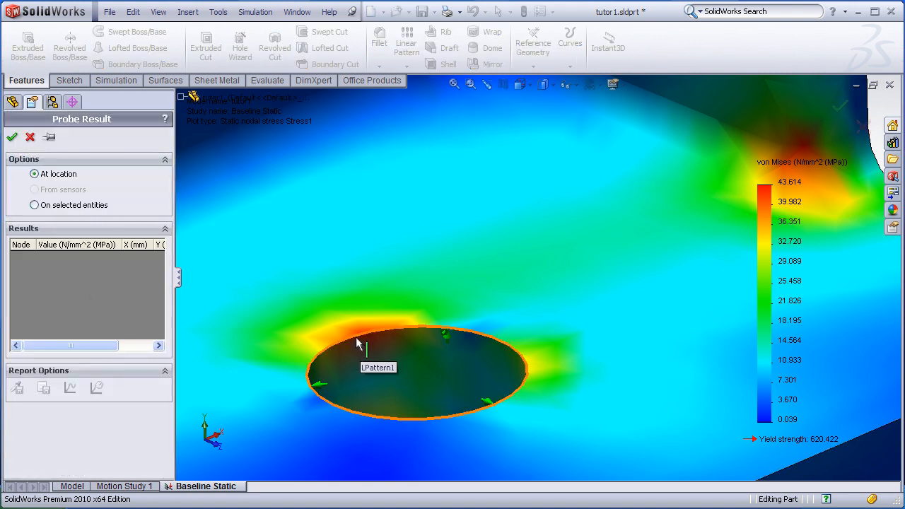
Probe nodes around the bolt hole rim, listing stresses from 2.222 to 42.772 MPa.
left_click(385, 333)
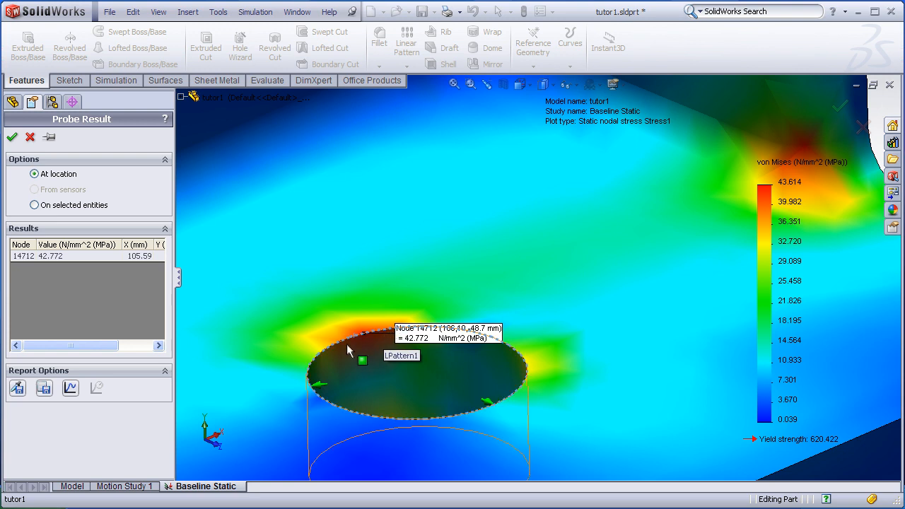
left_click(308, 379)
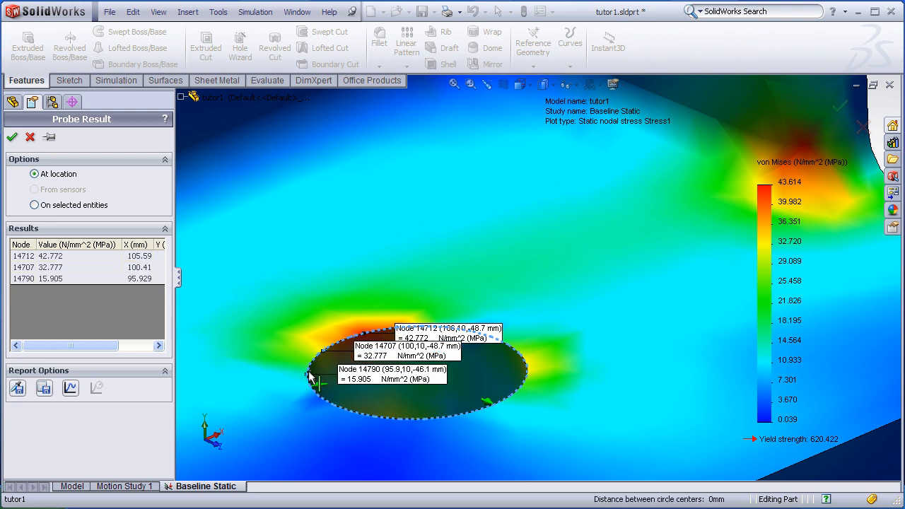
left_click(384, 379)
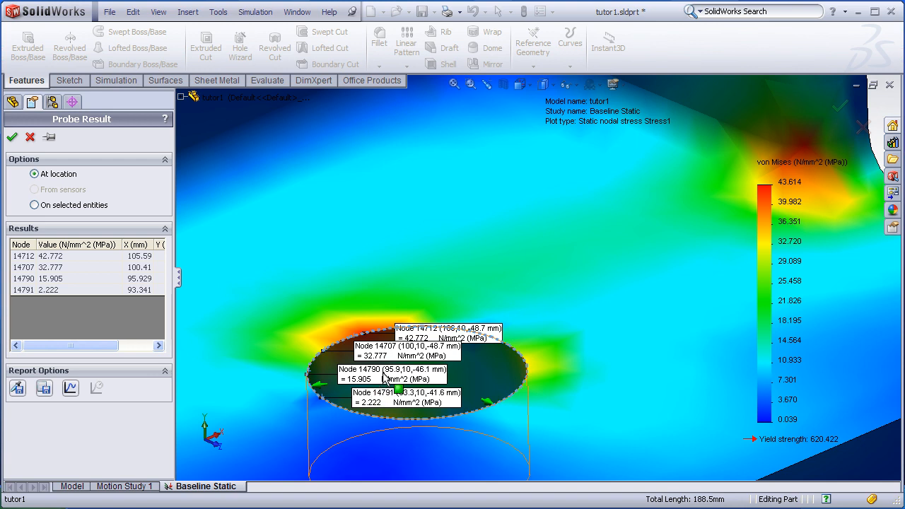
mouse_move(409, 378)
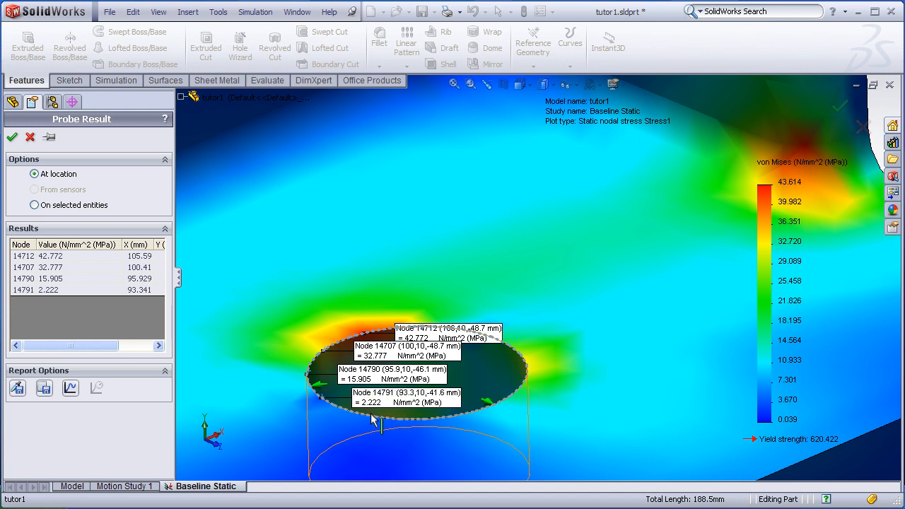
left_click(460, 421)
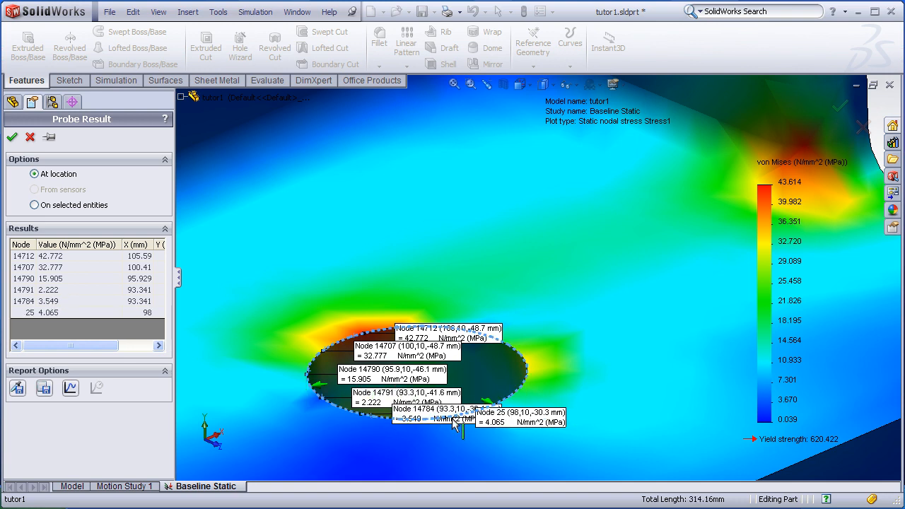
left_click(506, 379)
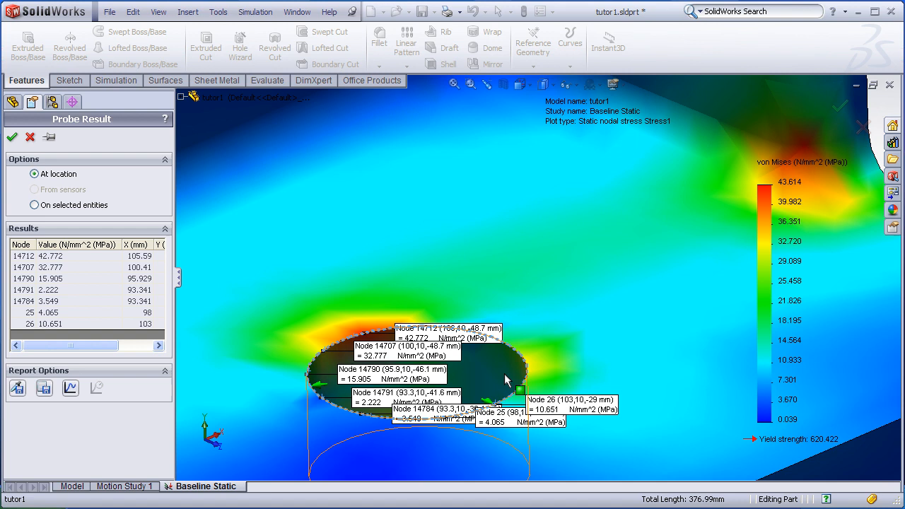
left_click(515, 373)
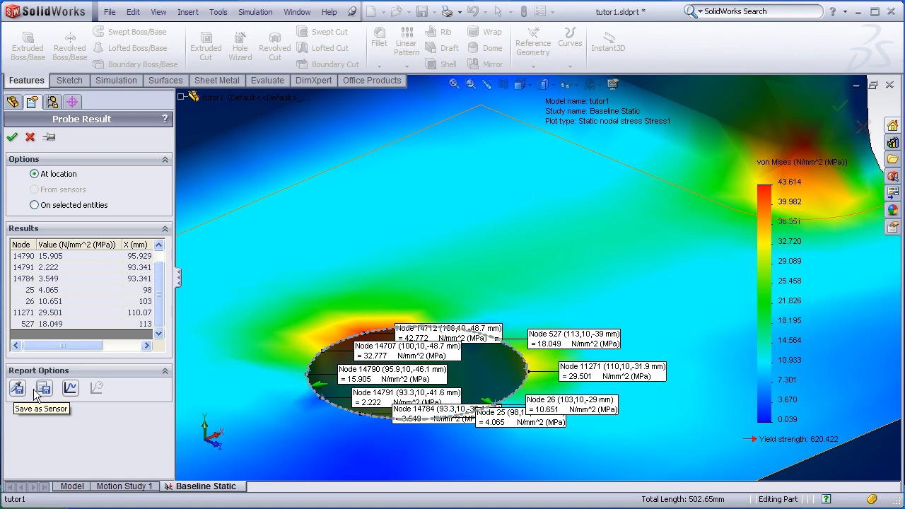
mouse_move(71, 388)
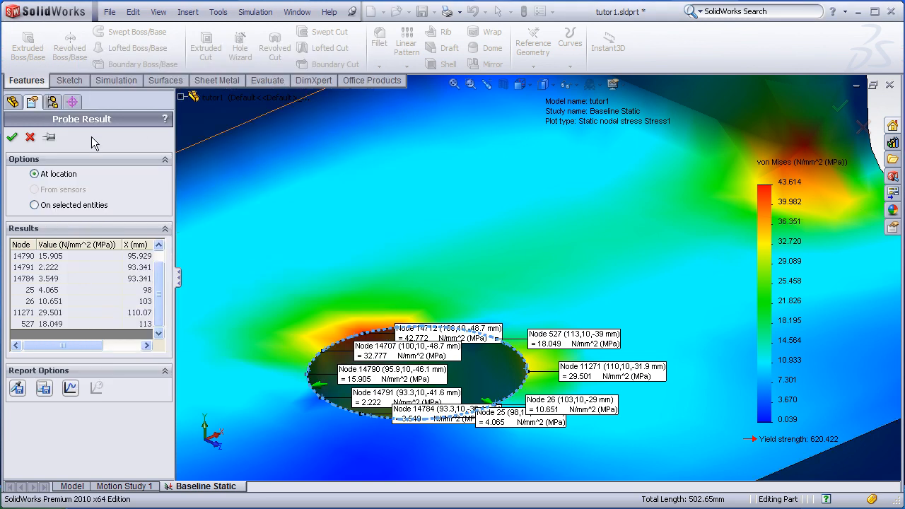
mouse_move(31, 137)
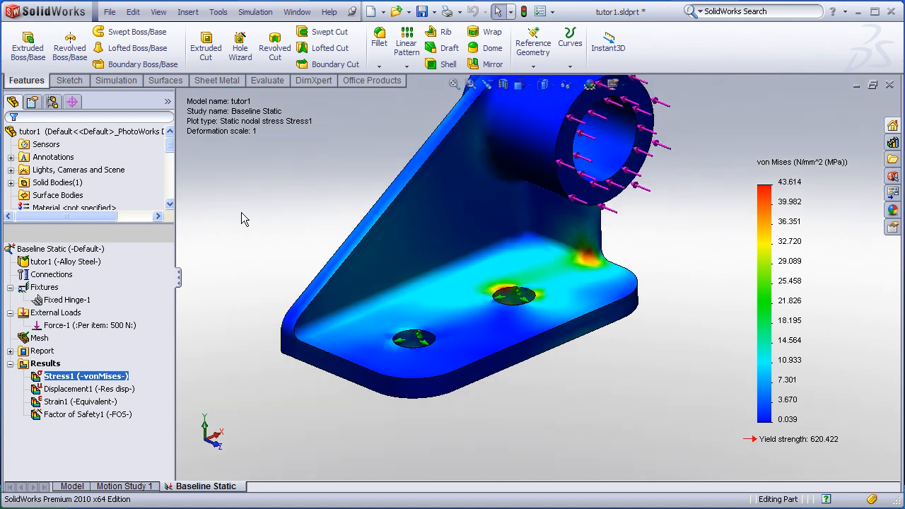
mouse_move(521, 296)
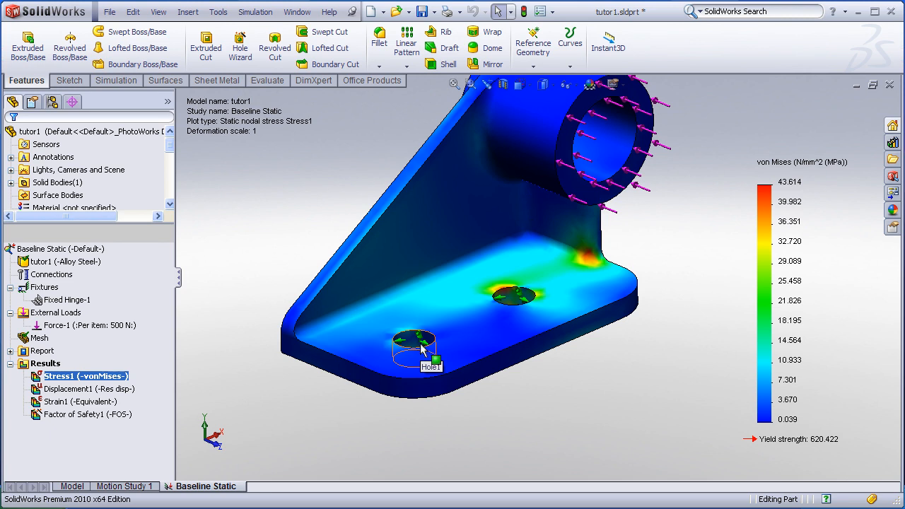
mouse_move(262, 267)
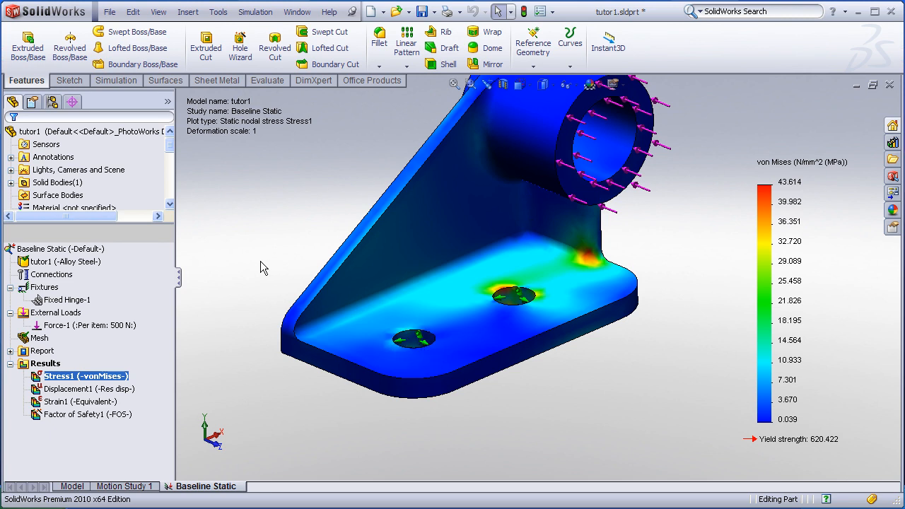
mouse_move(249, 345)
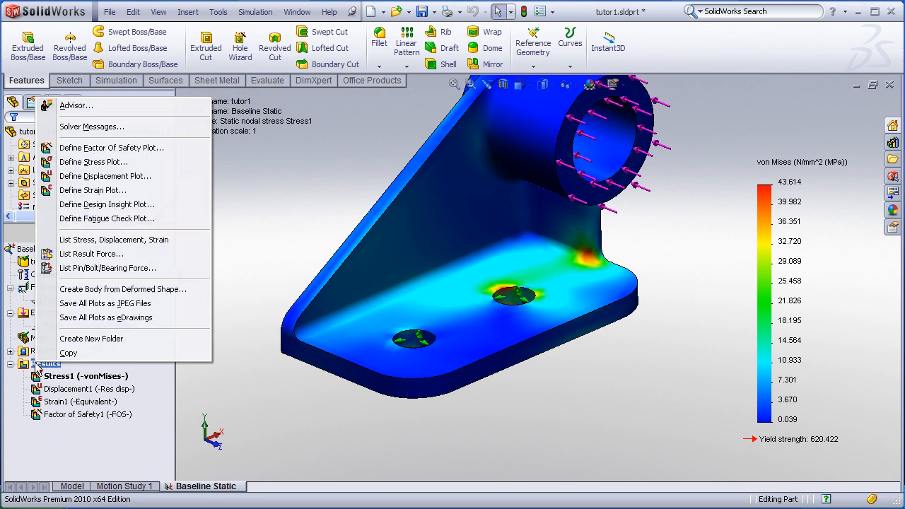
mouse_move(92, 255)
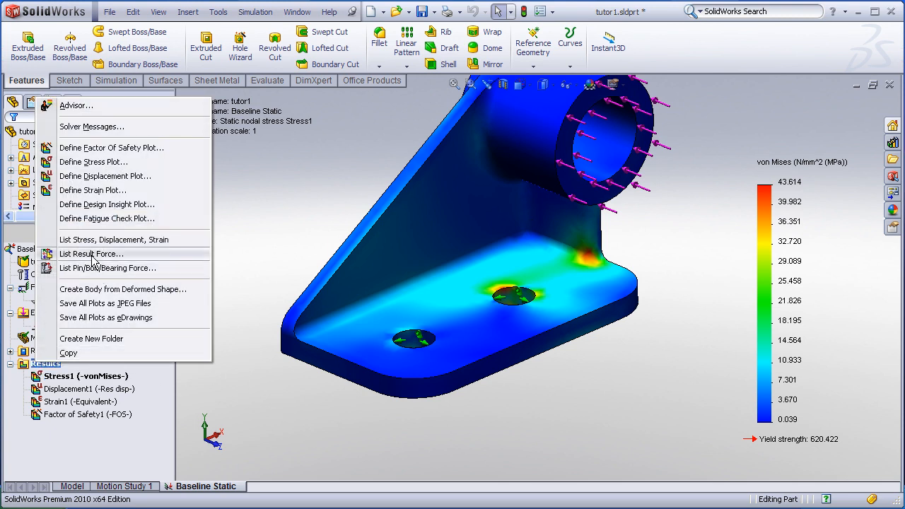
List reaction forces on both bolt hole faces, giving about 910 N and 416 N resultants.
left_click(91, 253)
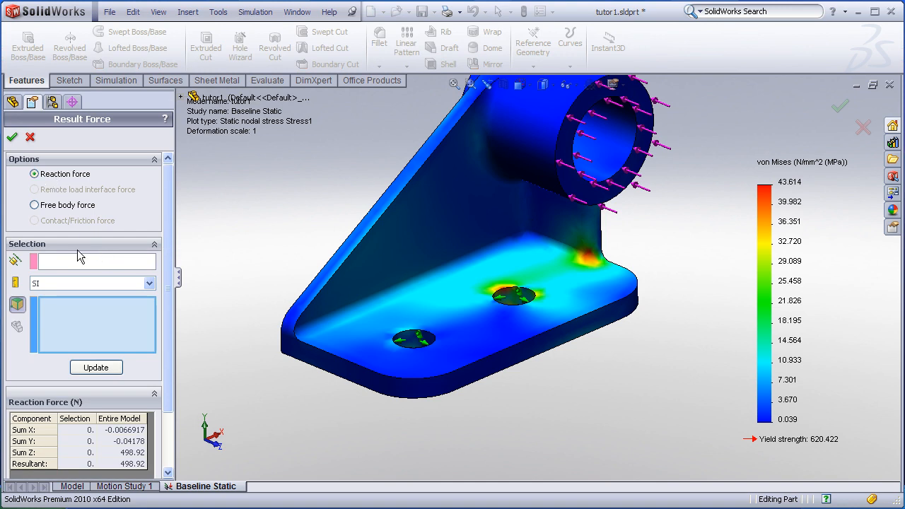
left_click(515, 297)
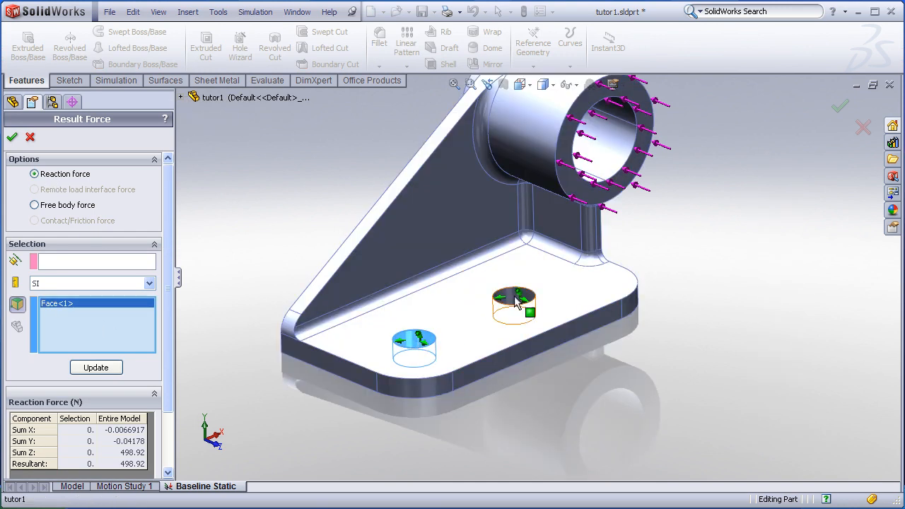
left_click(515, 304)
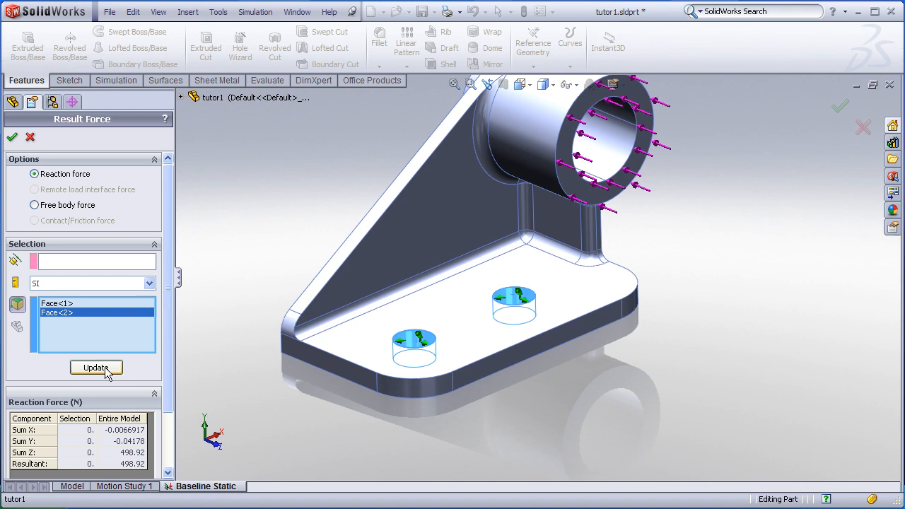
left_click(96, 368)
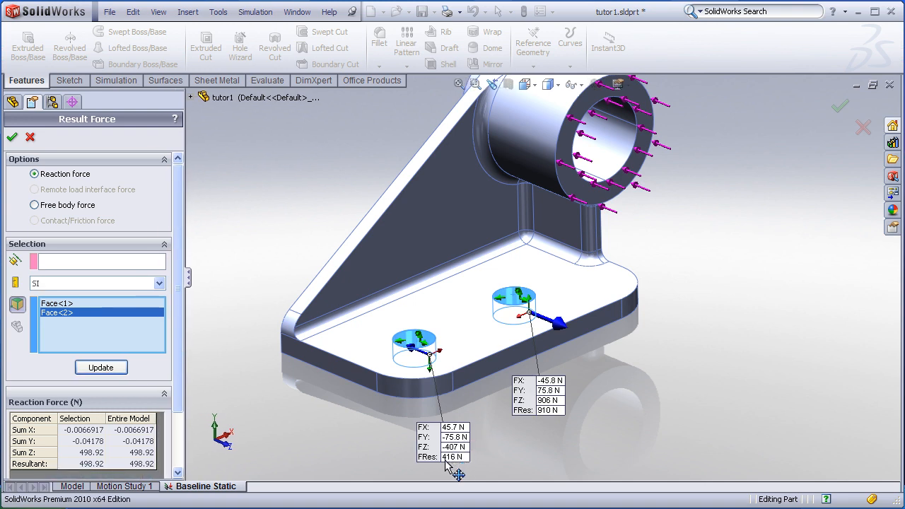
mouse_move(566, 416)
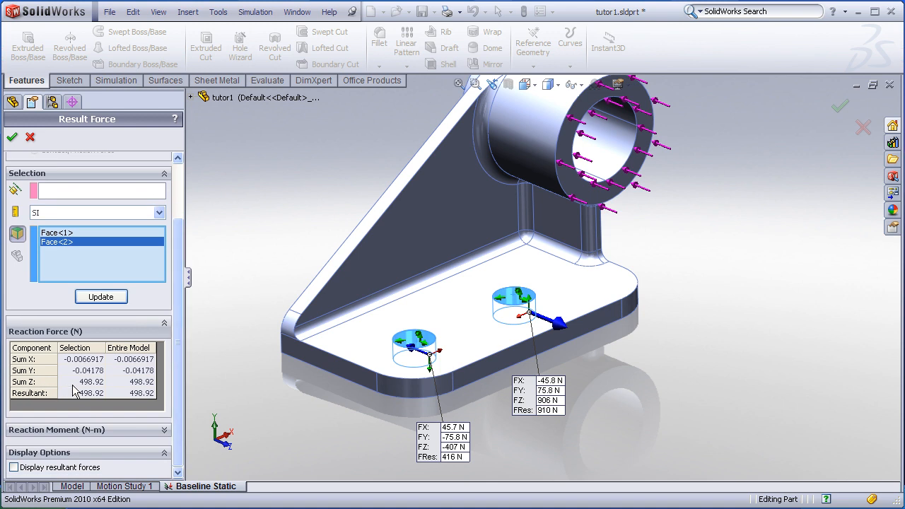
mouse_move(90, 365)
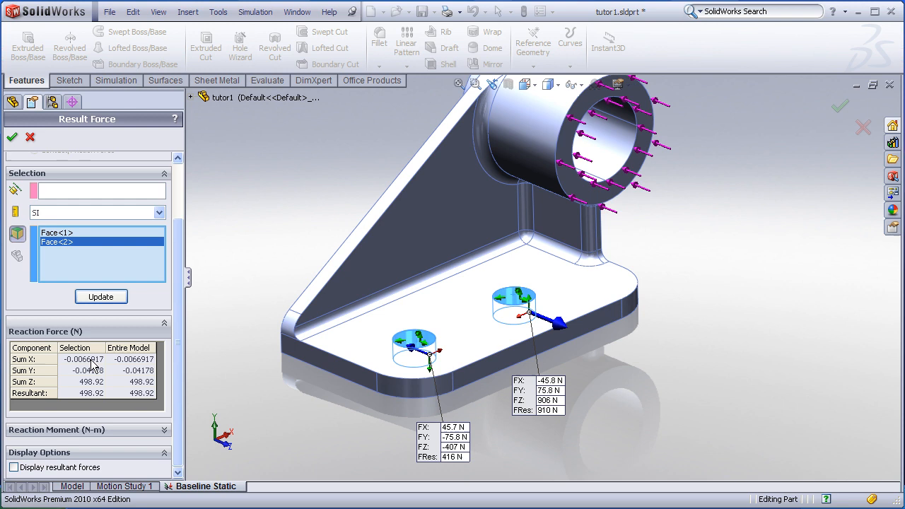
mouse_move(96, 368)
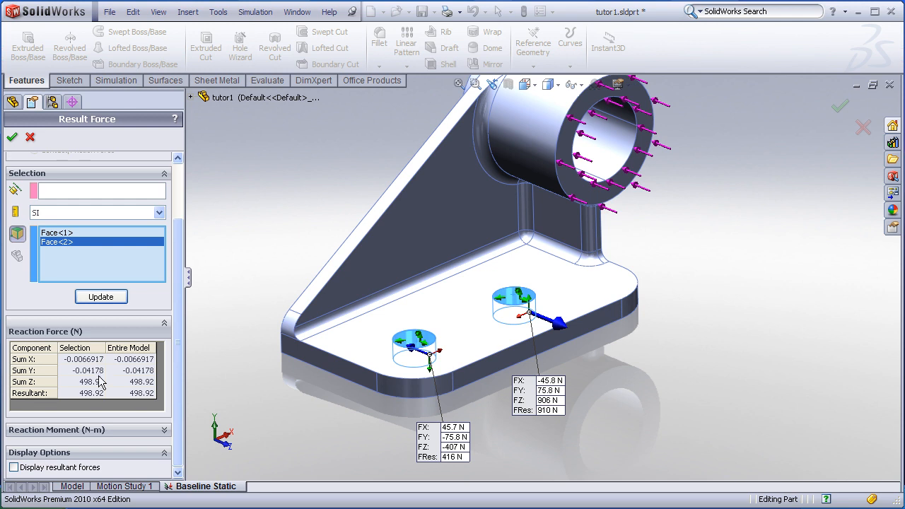
mouse_move(102, 405)
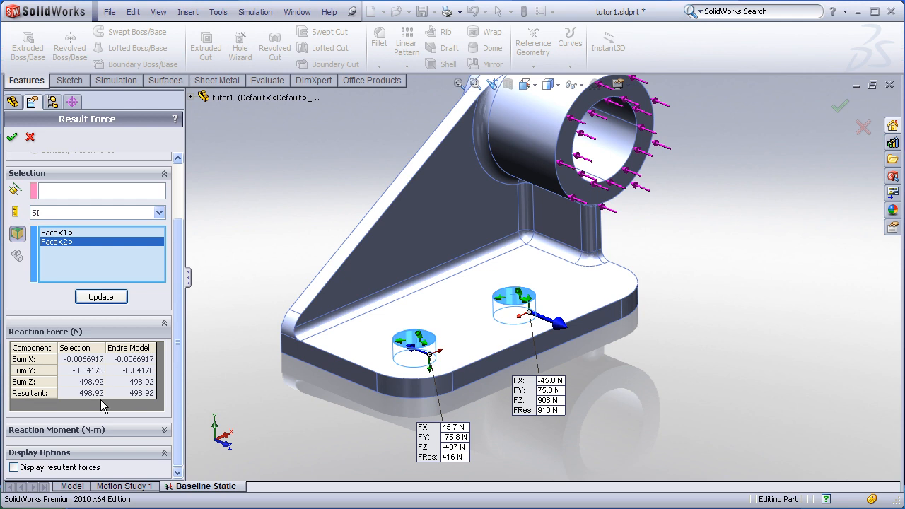
mouse_move(99, 388)
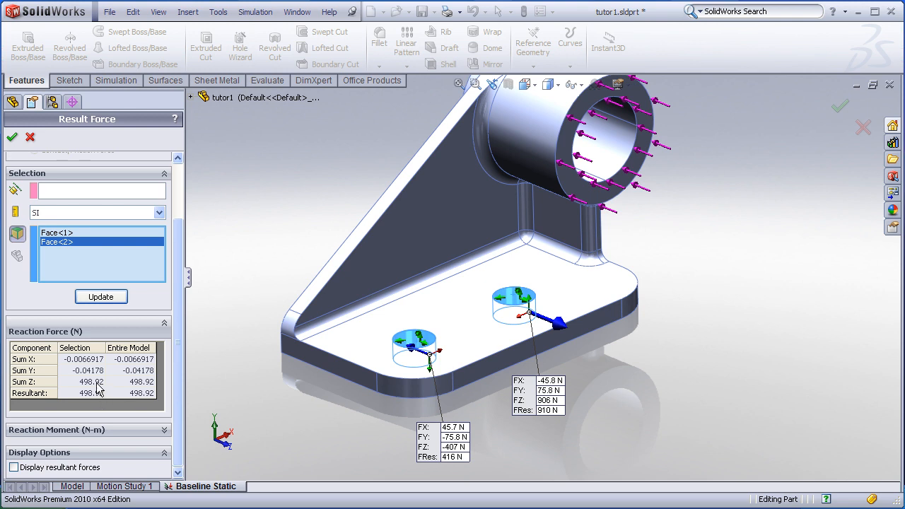
Dismiss the Result Force readout after reviewing the 416 N and 910 N reactions, 498.92 N resultant.
left_click(11, 136)
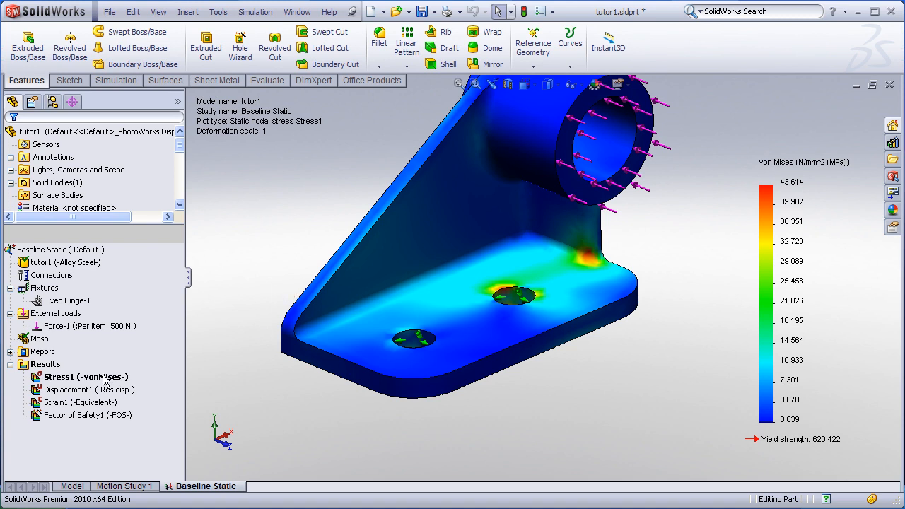
Bring up the context actions for the study's Results folder.
right_click(46, 364)
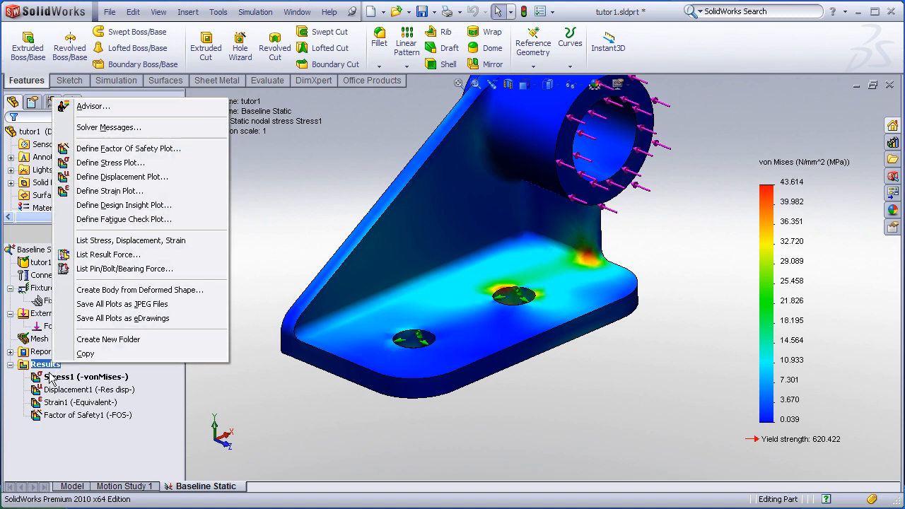